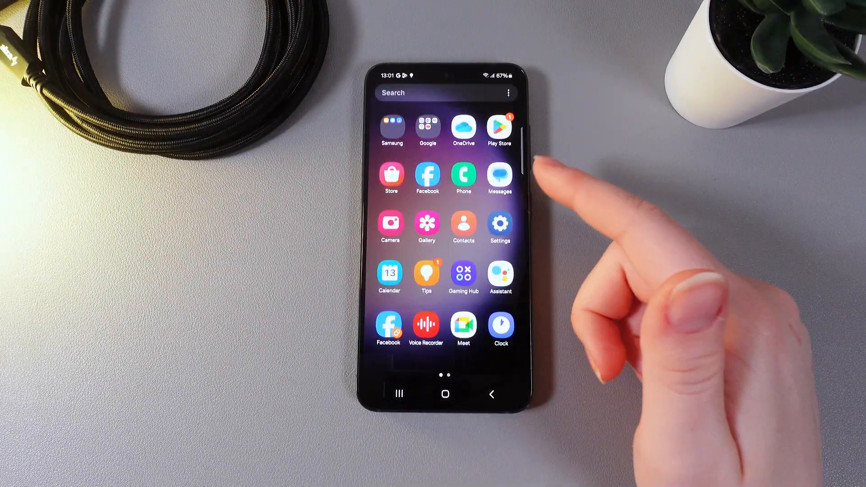
# Launch Settings and open the Display page, where Dark mode is selected.
pyautogui.click(499, 225)
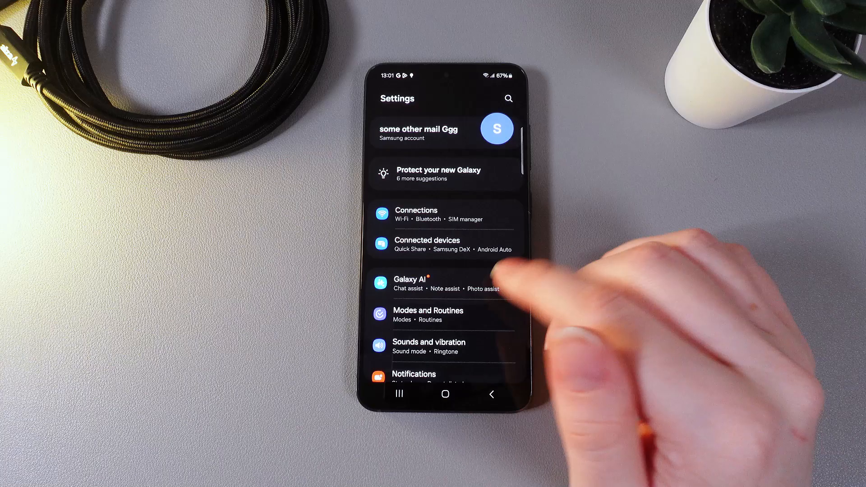
pyautogui.scroll(-3)
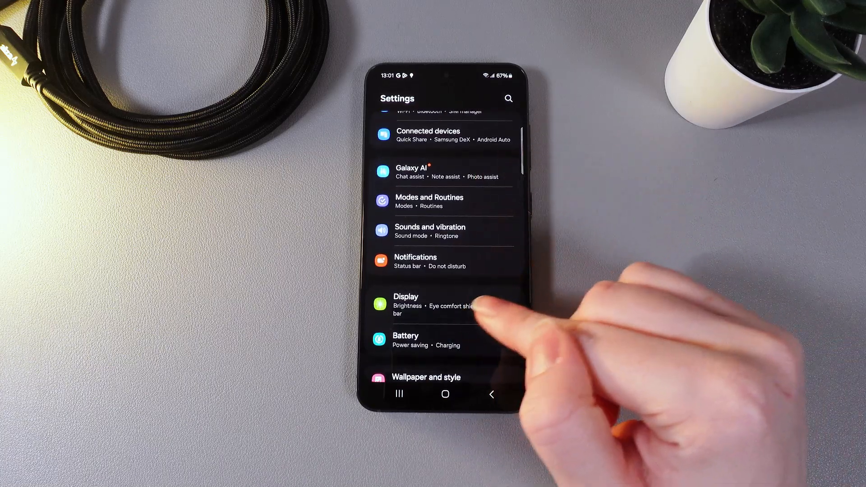
pyautogui.click(418, 303)
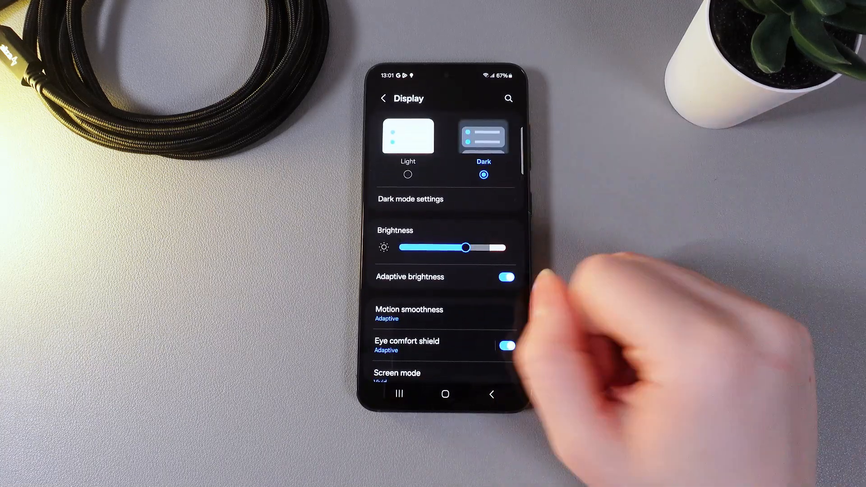
pyautogui.scroll(-3)
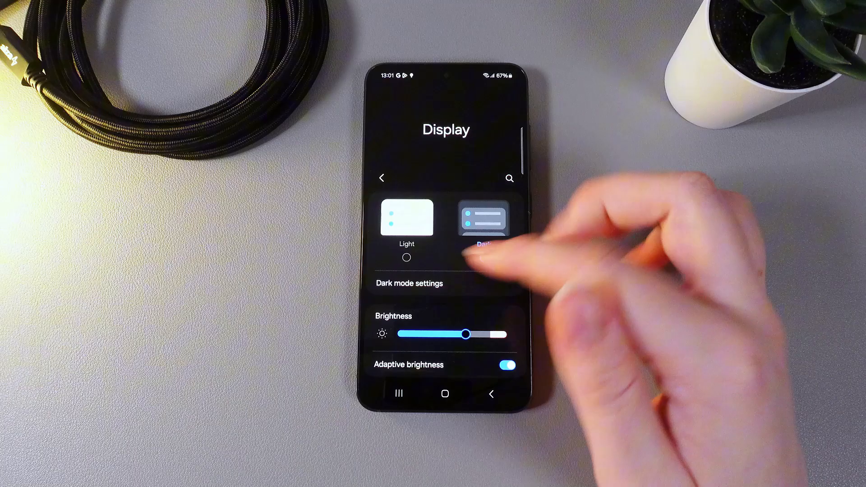
pyautogui.click(486, 220)
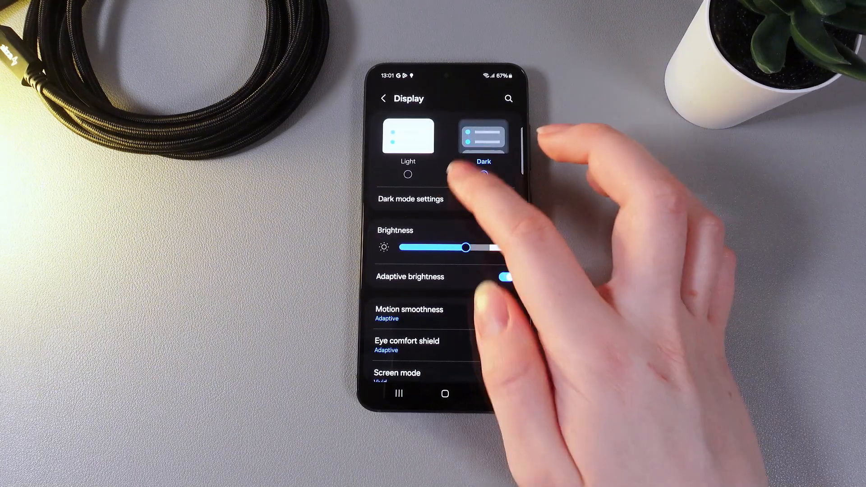
pyautogui.click(410, 199)
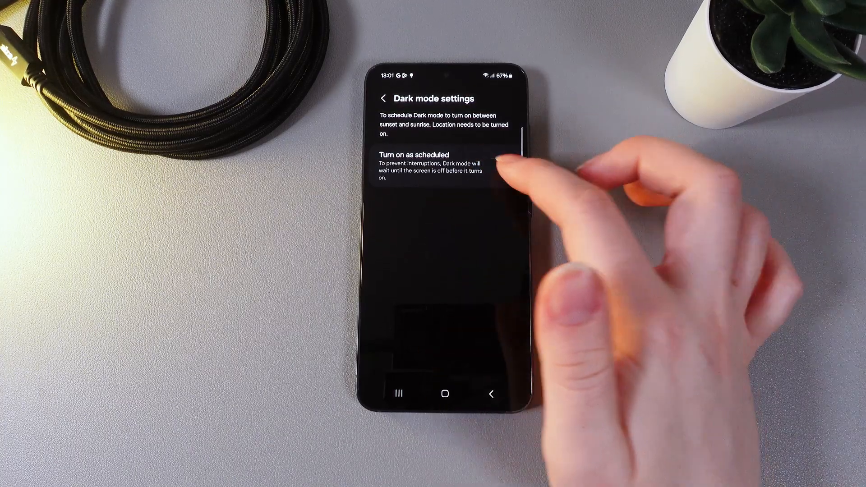
pyautogui.click(505, 166)
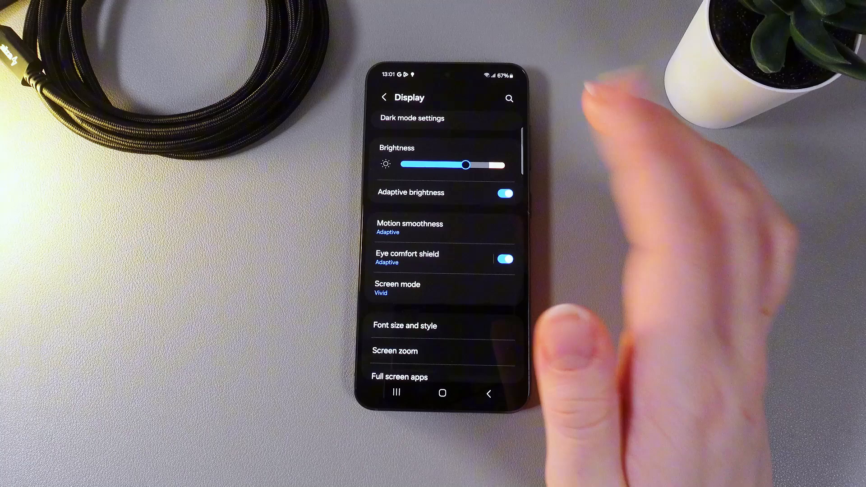
pyautogui.moveTo(465, 164); pyautogui.dragTo(405, 164)
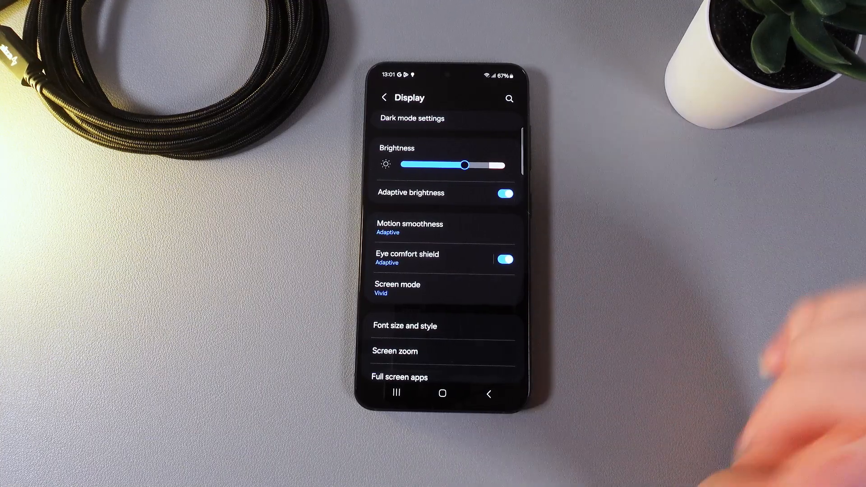
pyautogui.scroll(-3)
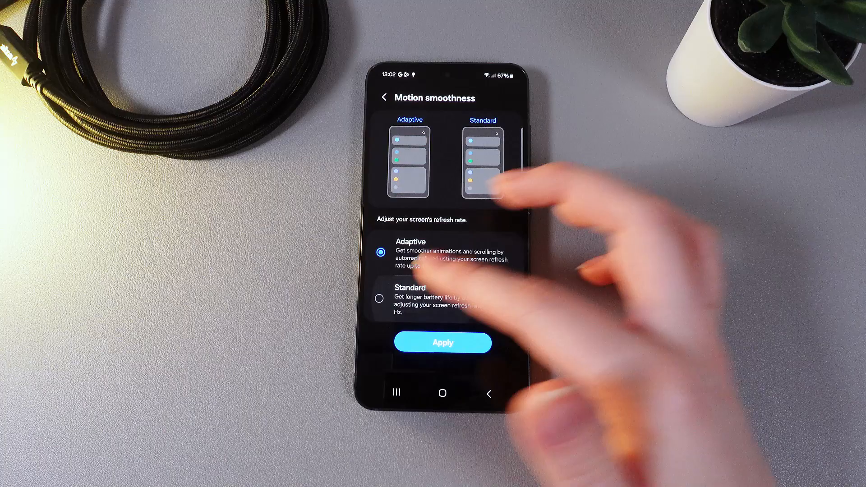
pyautogui.click(378, 298)
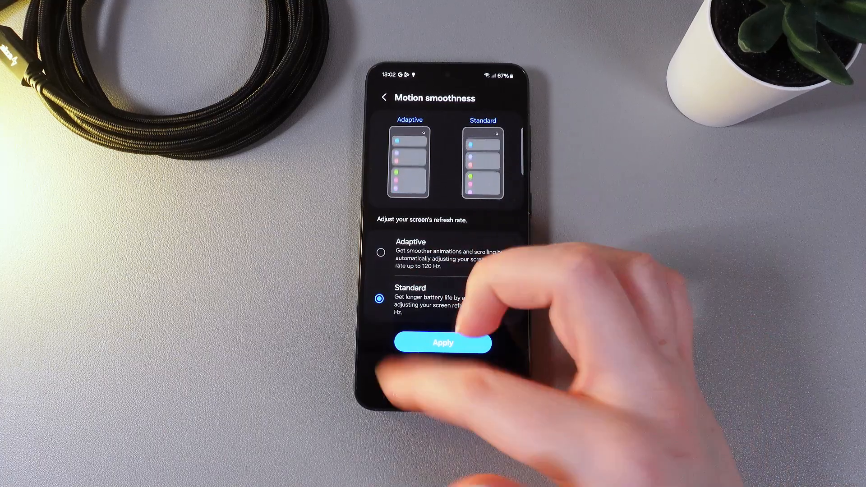
pyautogui.click(443, 342)
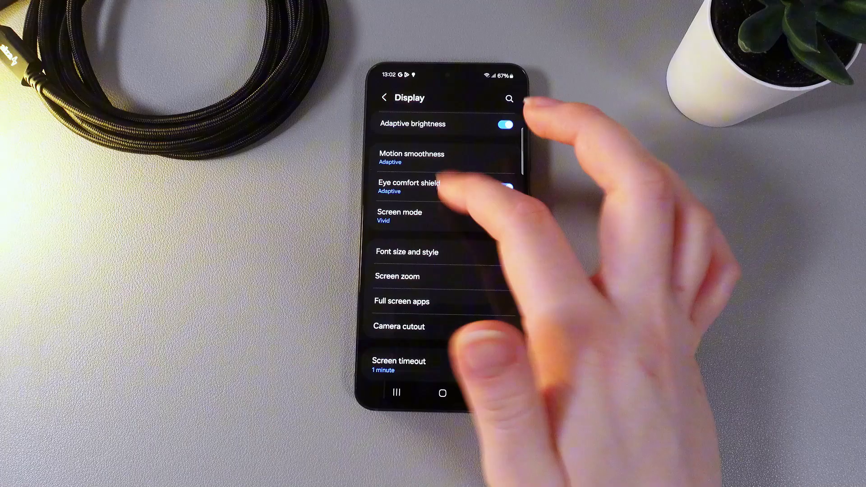
# Open Eye comfort shield options and switch the shield off.
pyautogui.click(409, 183)
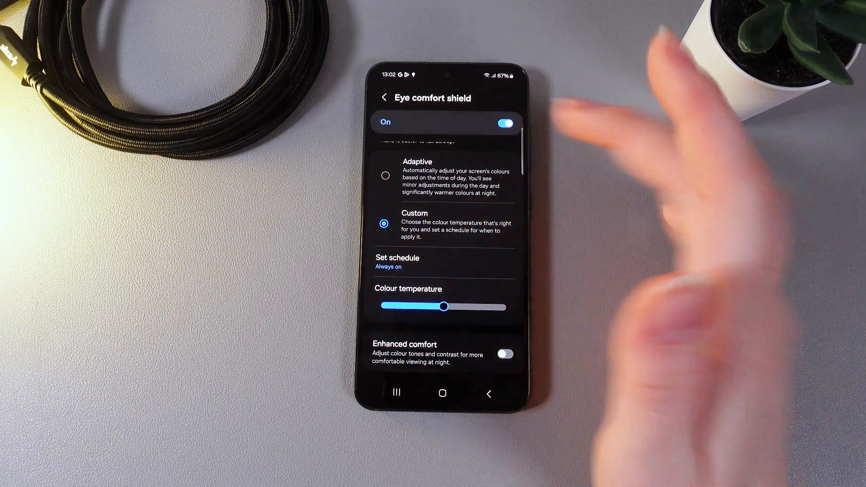
pyautogui.click(385, 98)
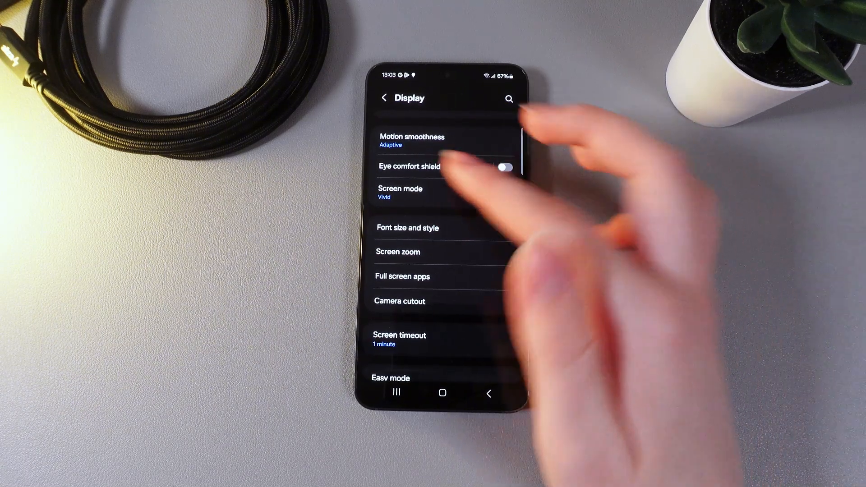
# Keep Vivid screen mode and nudge the White balance slider toward Cool.
pyautogui.click(400, 191)
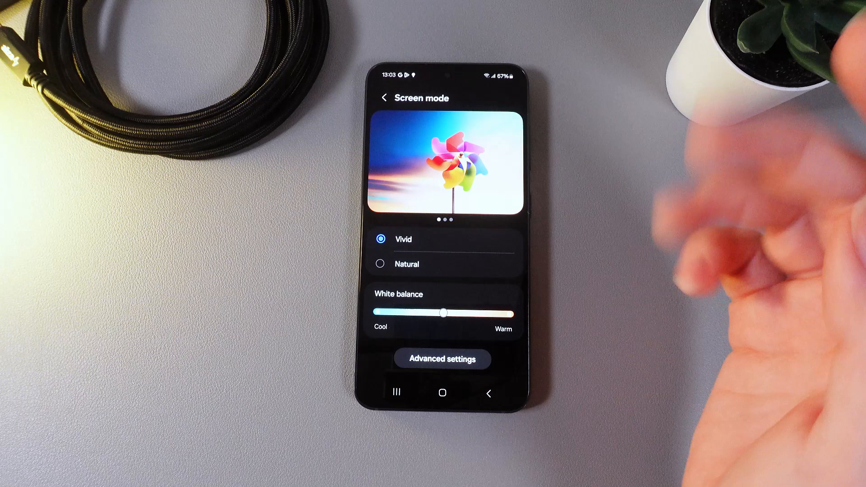
pyautogui.click(380, 264)
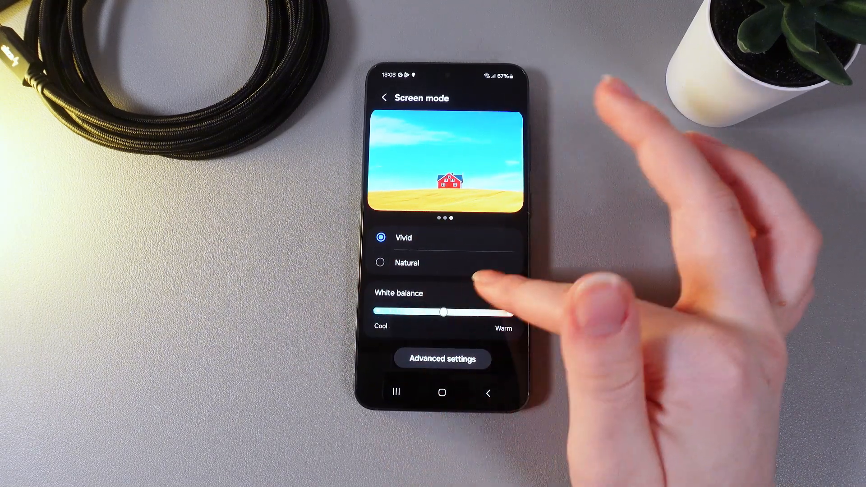
pyautogui.moveTo(444, 312); pyautogui.dragTo(381, 312)
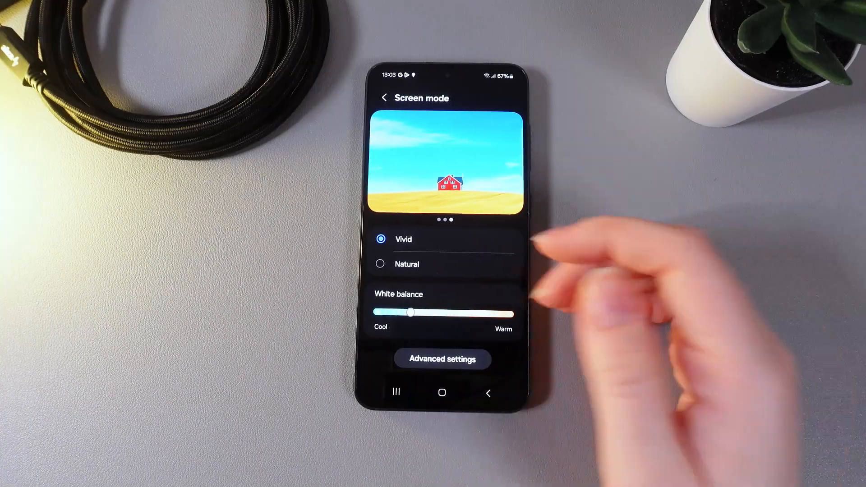
pyautogui.click(442, 359)
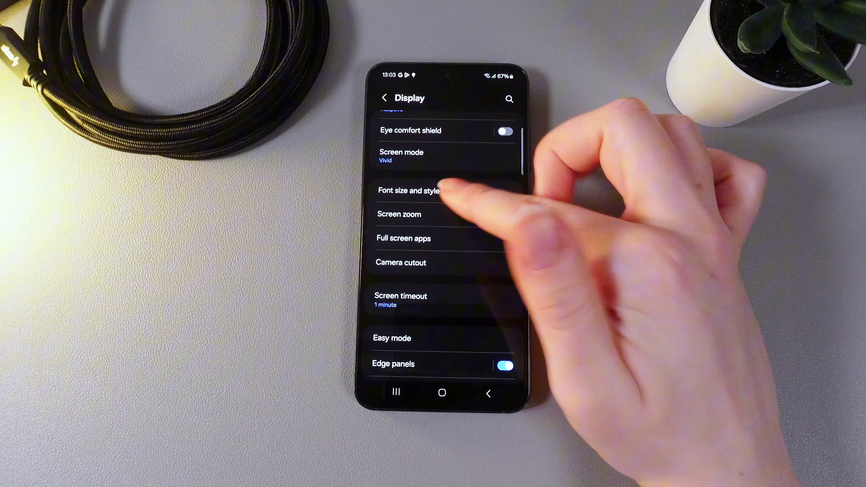
pyautogui.click(422, 191)
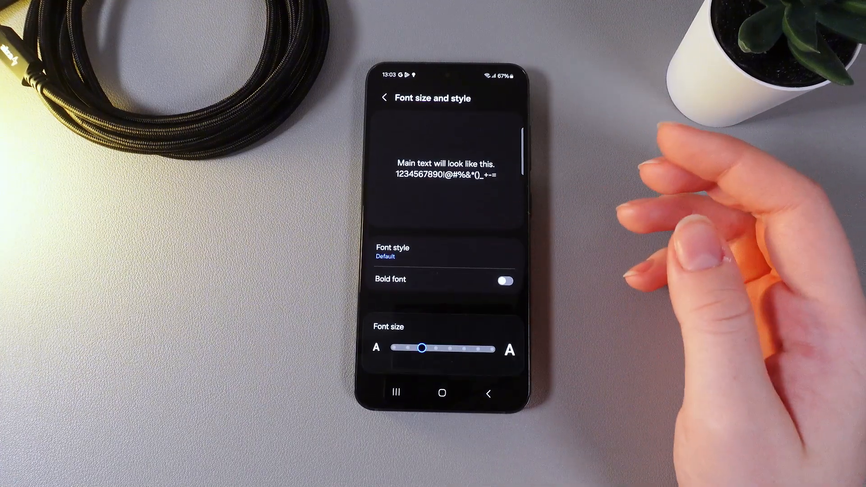
pyautogui.click(504, 281)
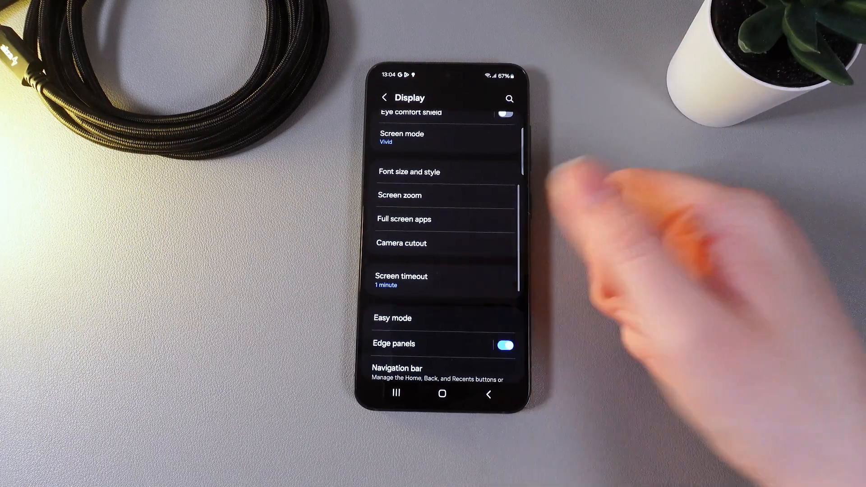
pyautogui.click(400, 195)
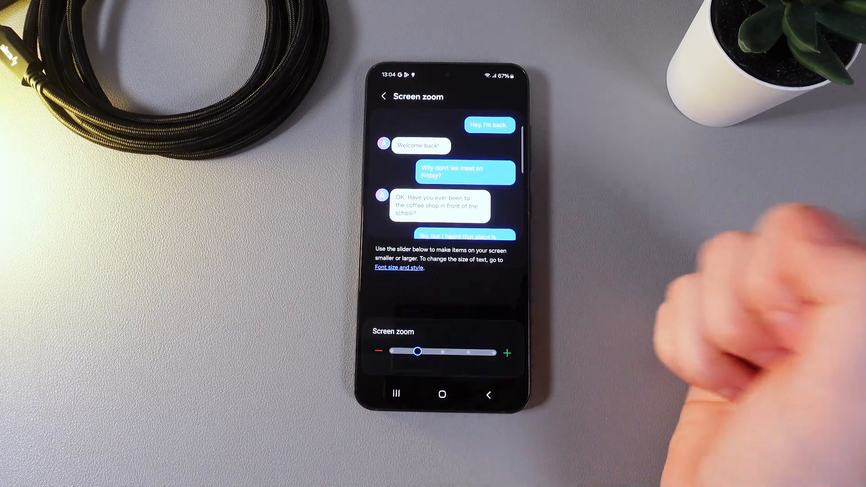
pyautogui.click(382, 97)
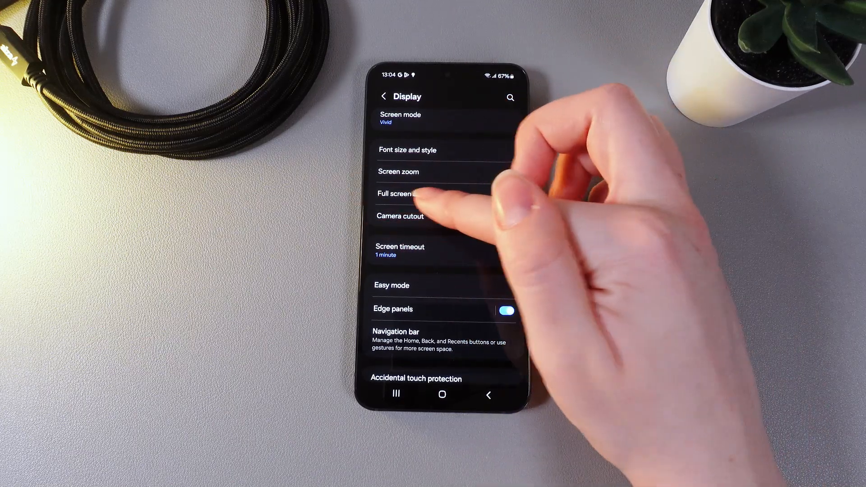
# Review the Full screen apps list, then return to Display.
pyautogui.click(402, 194)
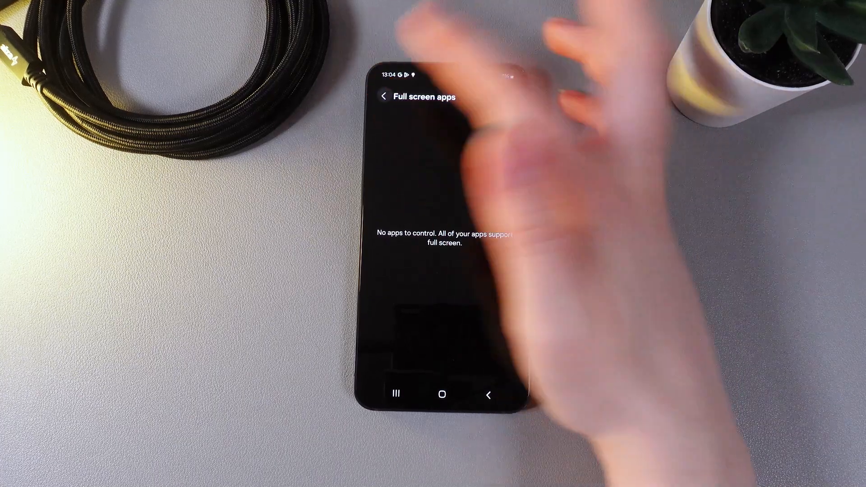
pyautogui.click(382, 97)
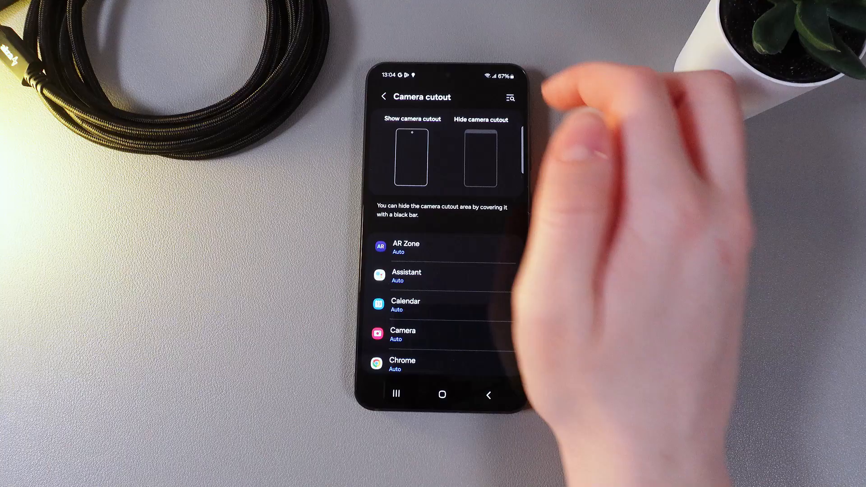
pyautogui.click(384, 97)
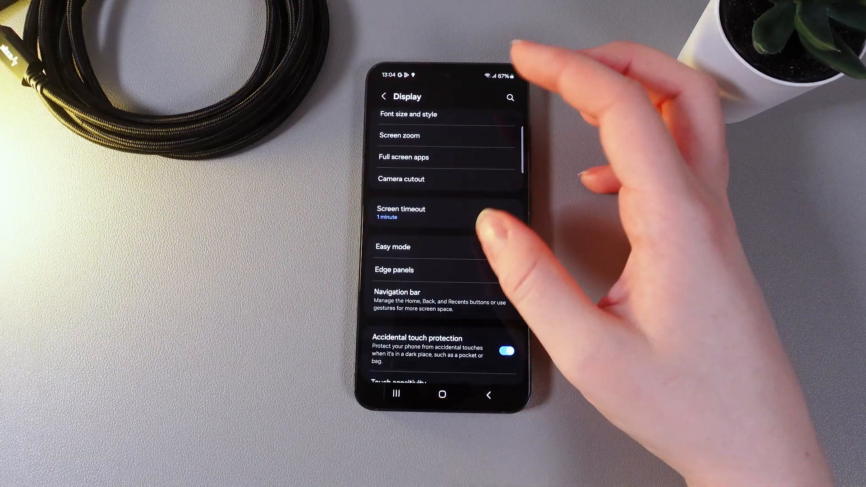
# Browse the per-app Camera cutout list and open Screen timeout durations.
pyautogui.click(401, 179)
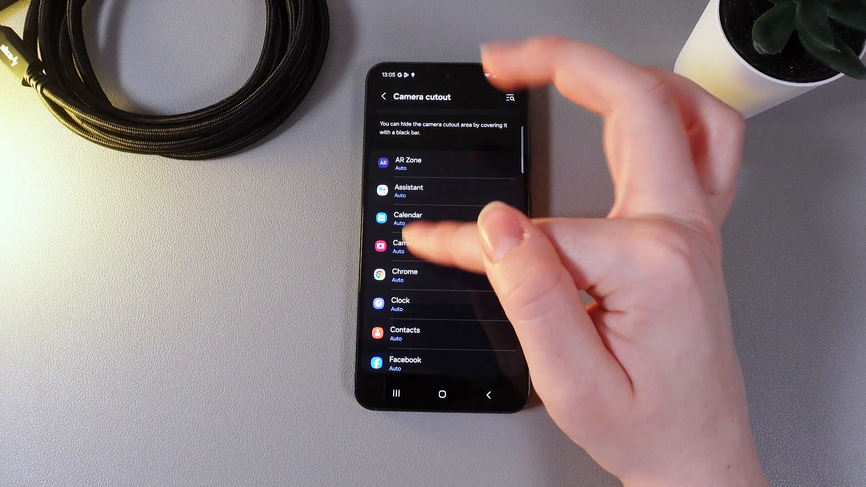
pyautogui.click(400, 251)
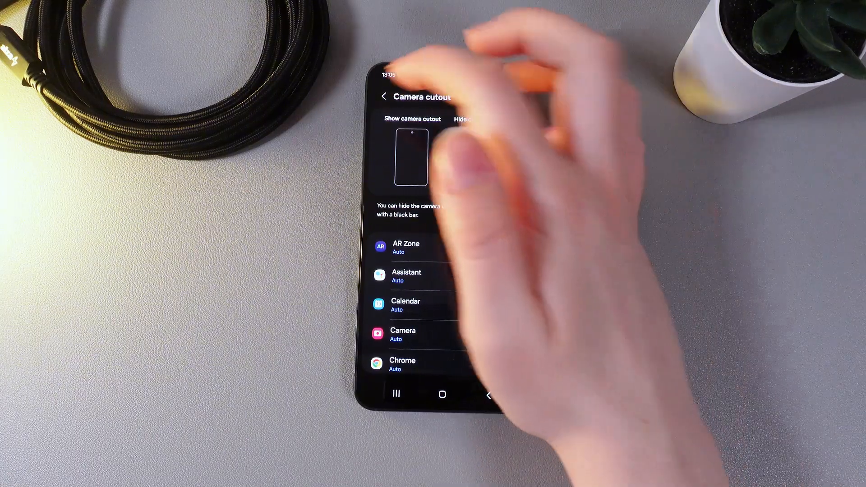
pyautogui.click(383, 97)
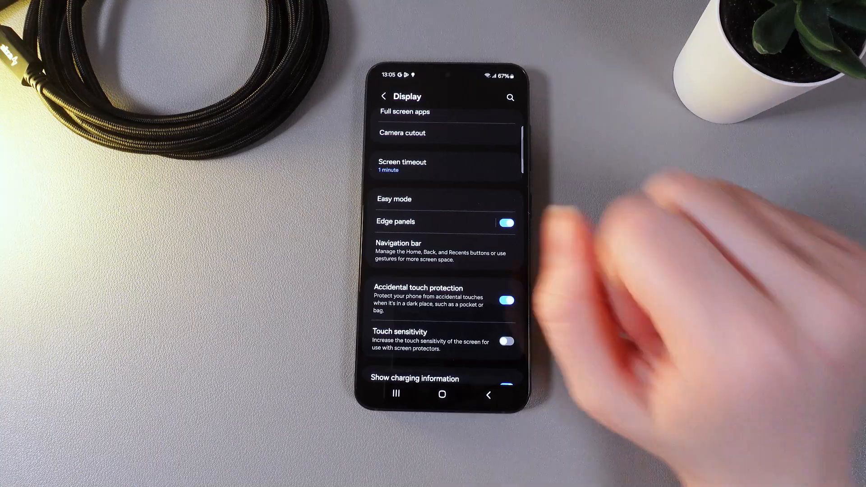
pyautogui.click(415, 166)
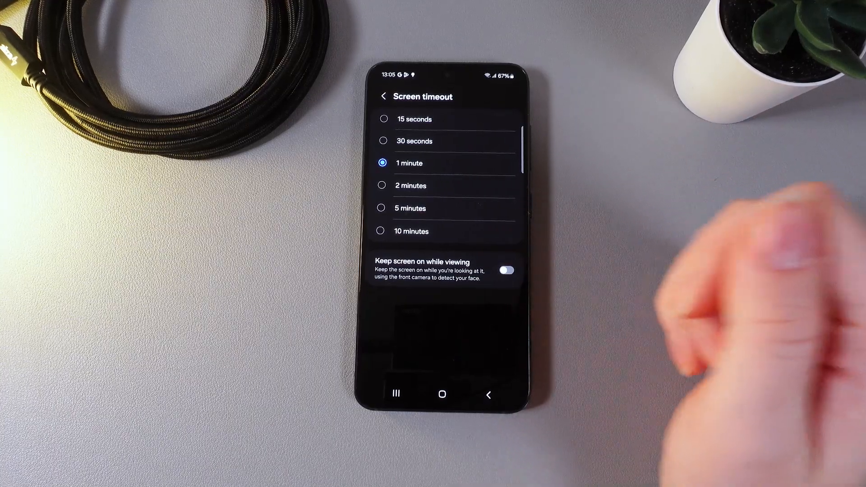
pyautogui.click(382, 97)
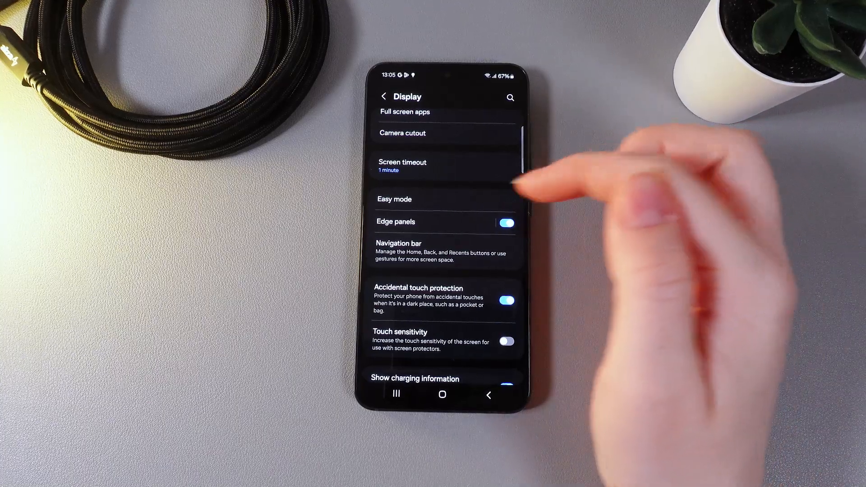
# Open Easy mode, switch it on, then switch it back off.
pyautogui.click(394, 199)
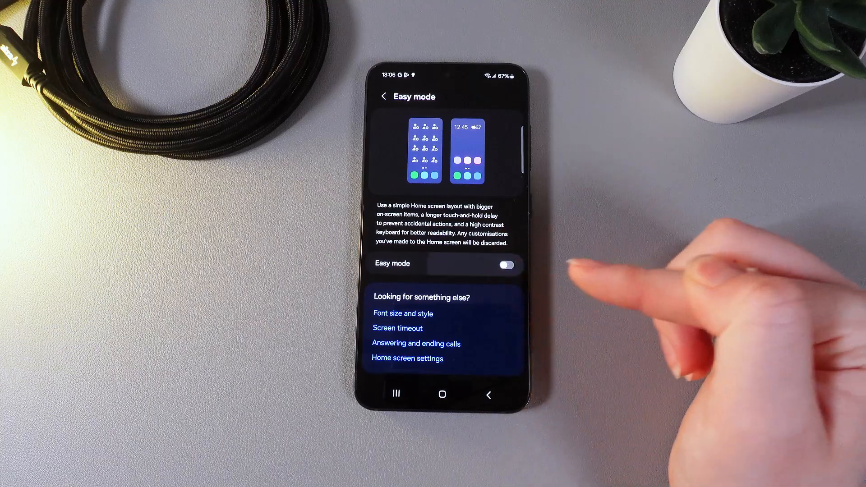
pyautogui.click(506, 264)
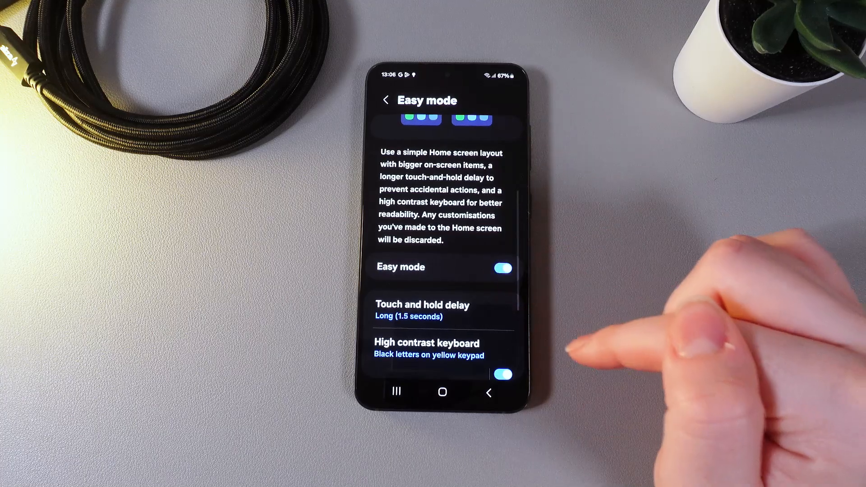
pyautogui.click(503, 268)
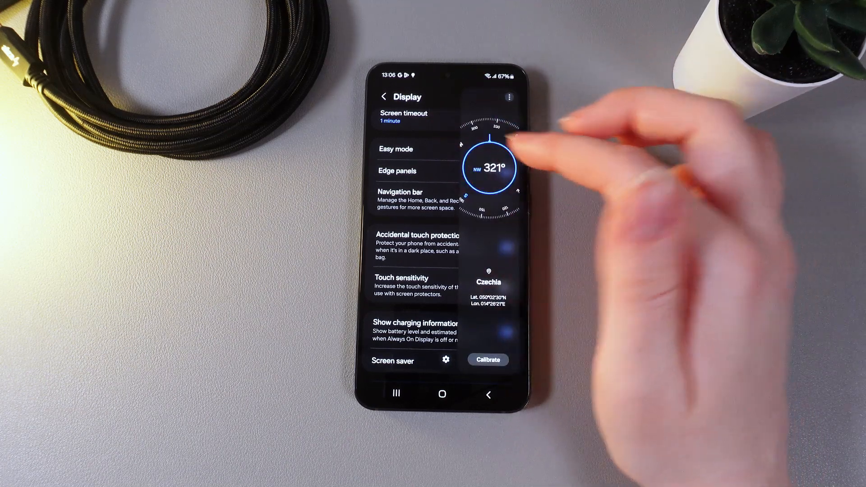
pyautogui.click(398, 171)
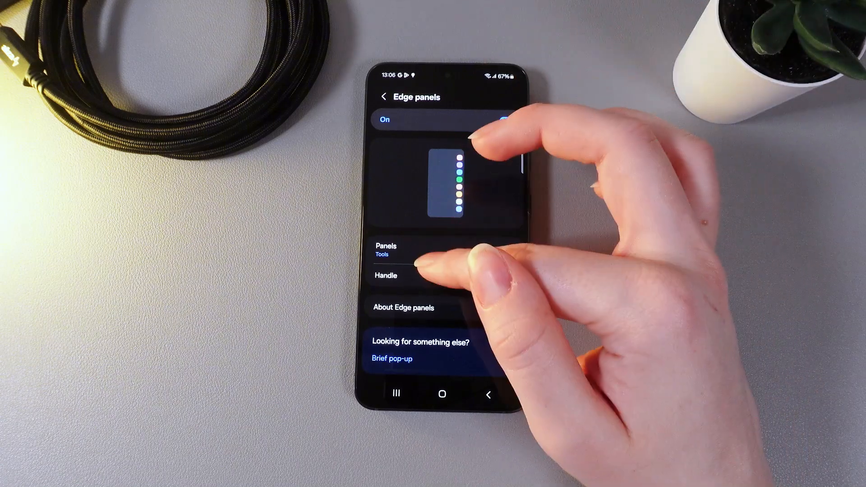
pyautogui.click(385, 275)
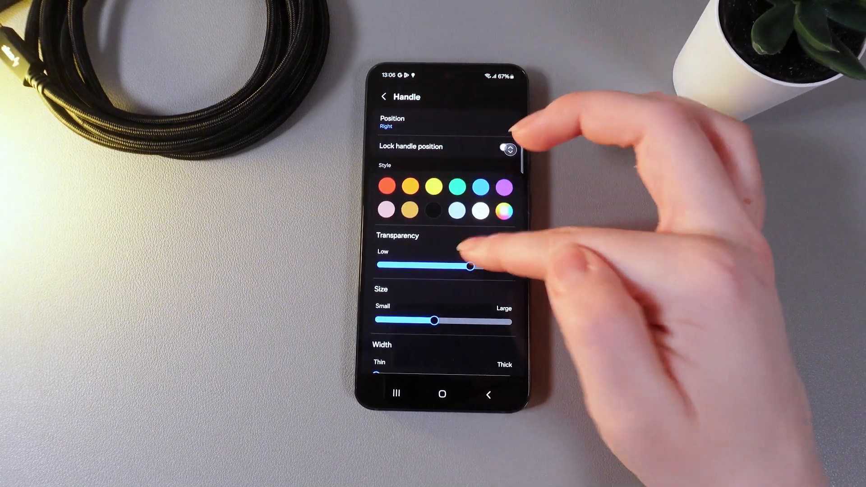
pyautogui.scroll(-3)
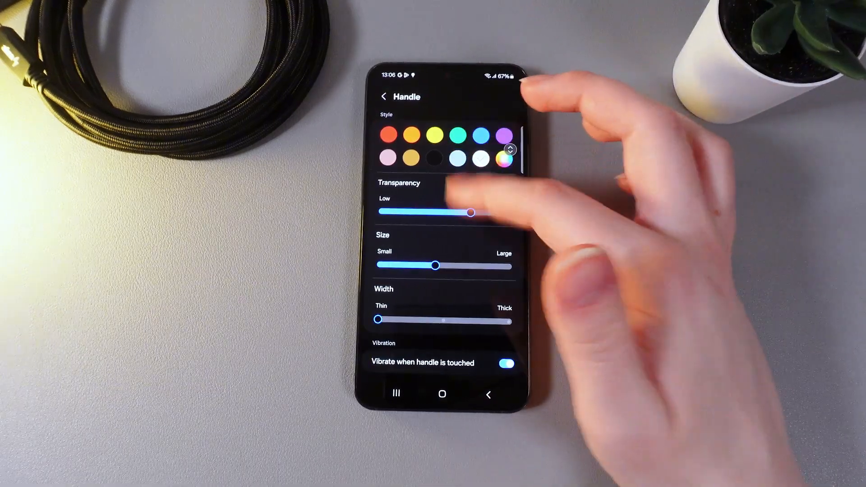
pyautogui.click(383, 97)
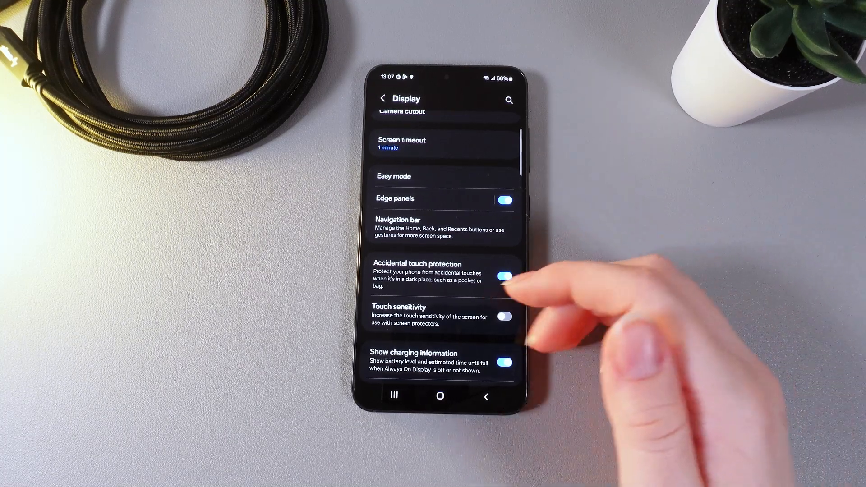
pyautogui.click(402, 220)
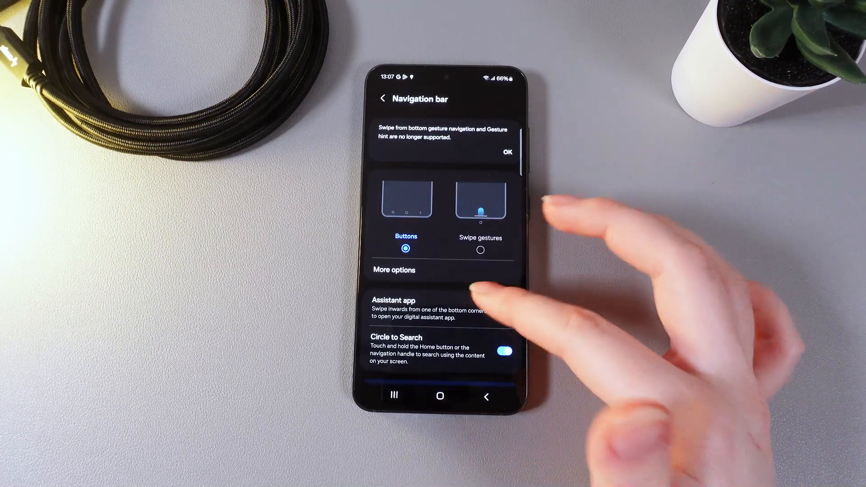
pyautogui.scroll(-3)
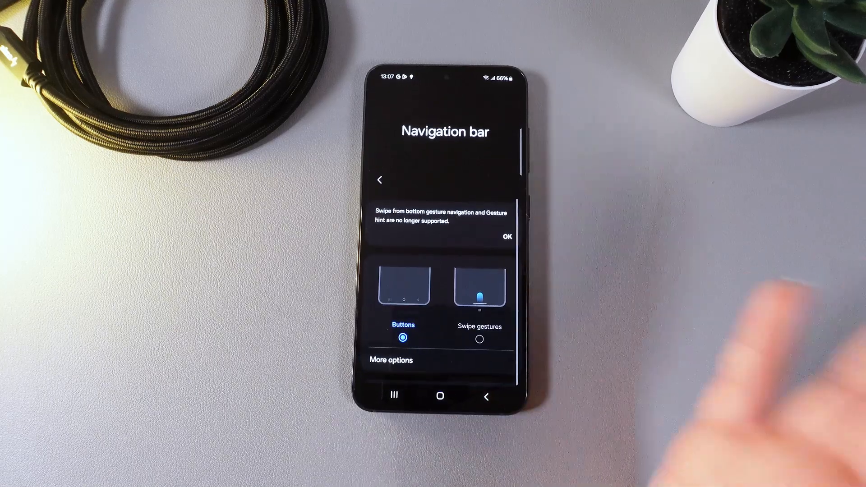
pyautogui.scroll(-3)
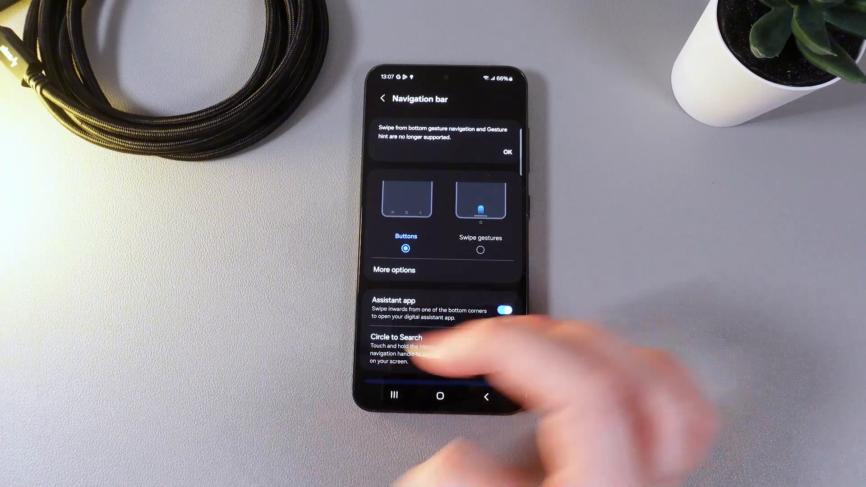
pyautogui.click(504, 351)
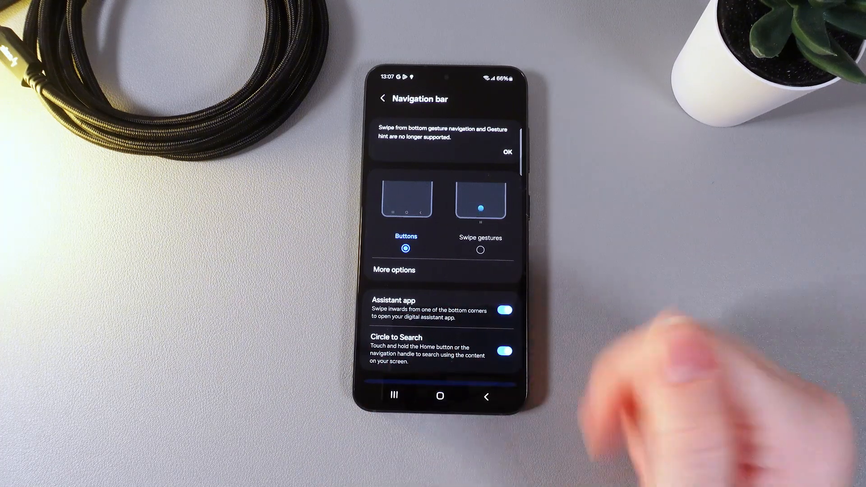
pyautogui.click(480, 250)
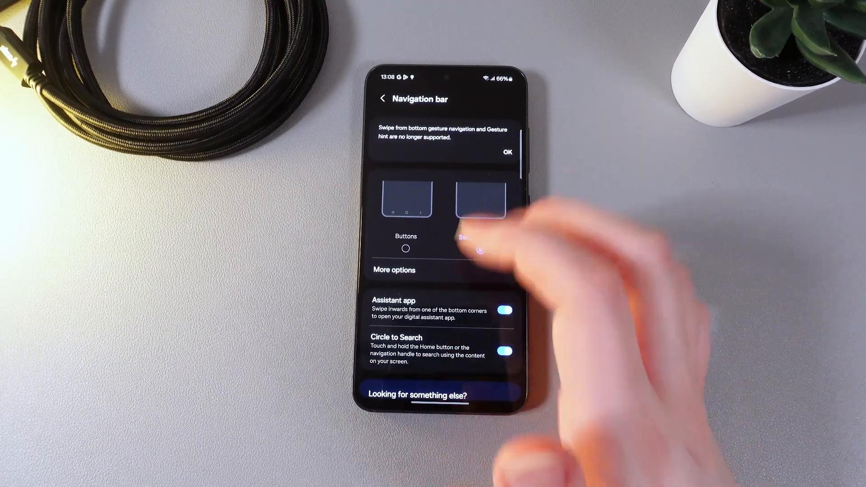
pyautogui.click(406, 249)
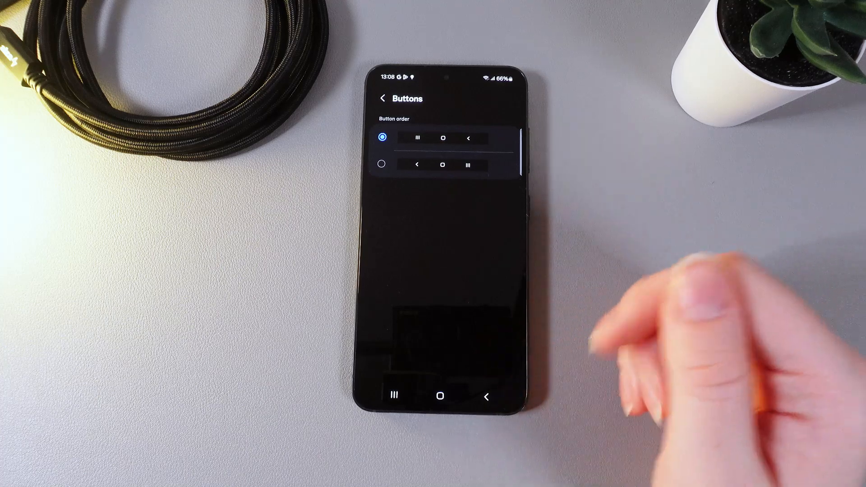
pyautogui.click(381, 98)
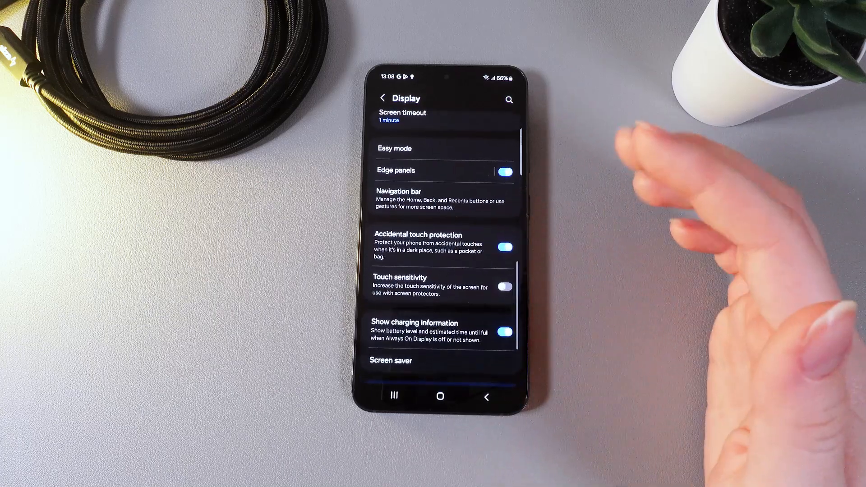
pyautogui.scroll(-3)
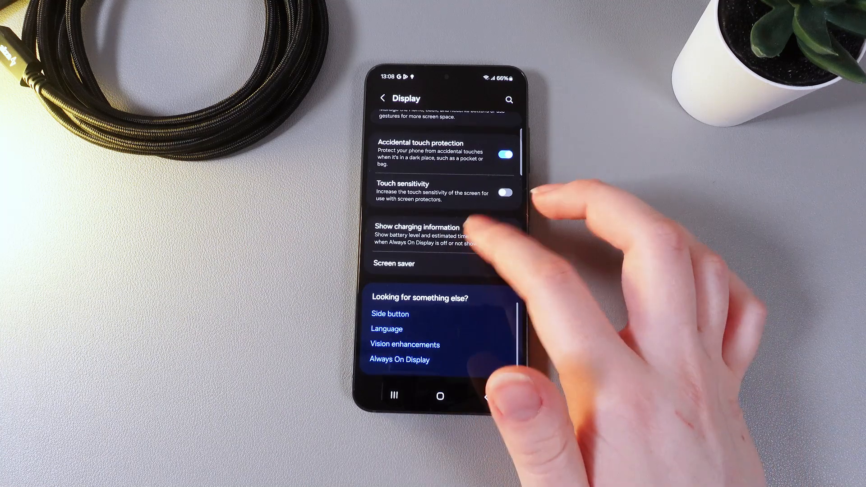
pyautogui.click(505, 237)
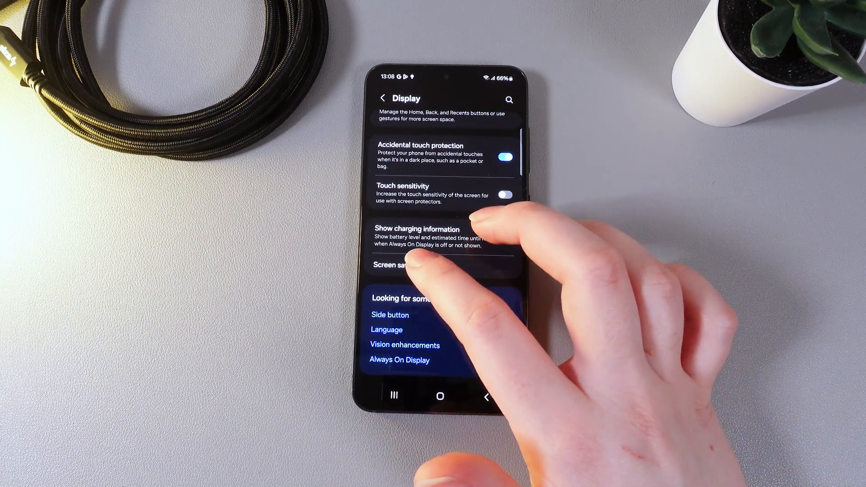
pyautogui.click(393, 265)
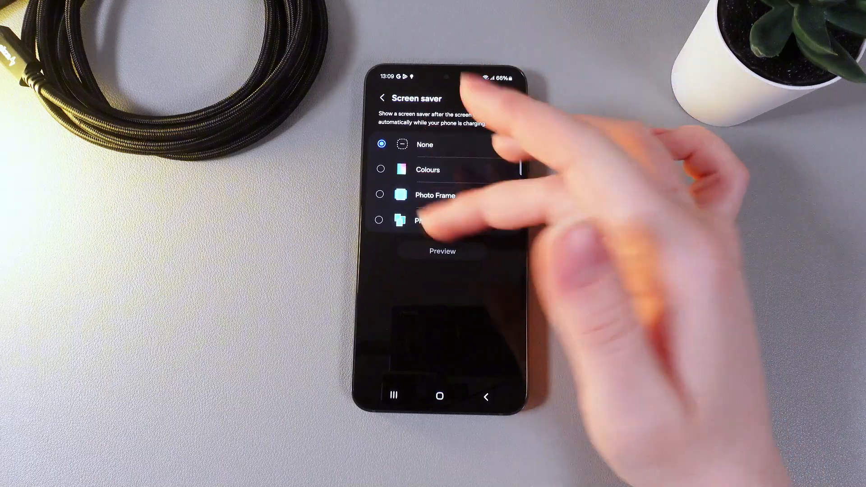
pyautogui.click(381, 99)
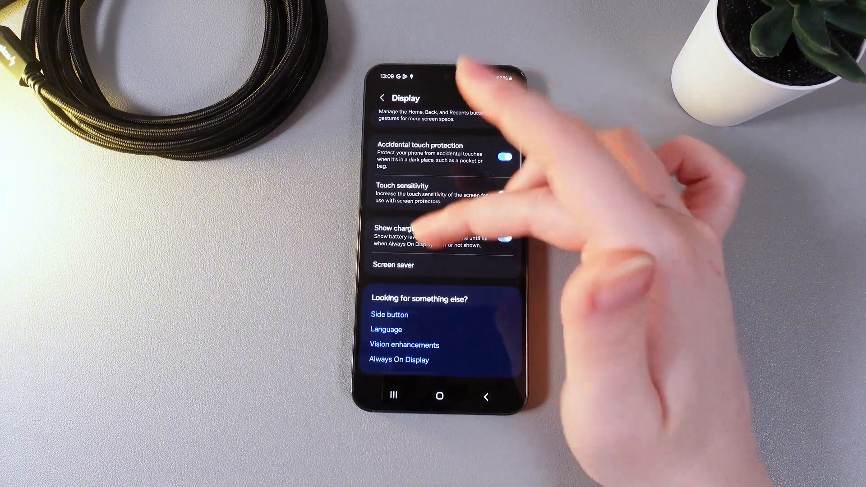
pyautogui.scroll(-3)
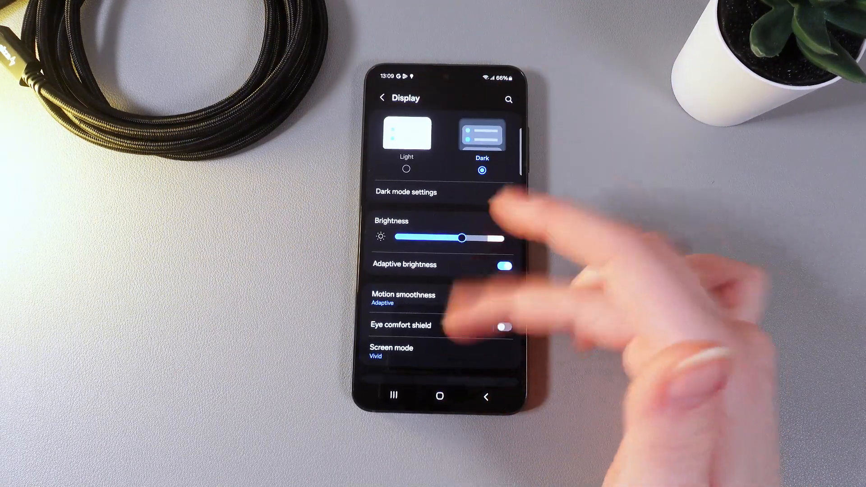